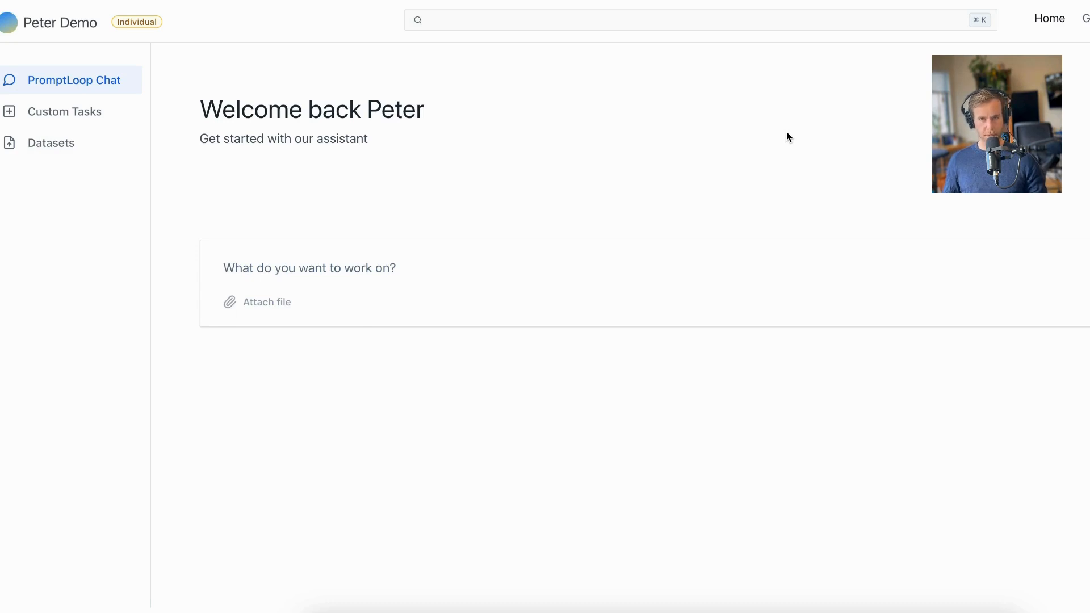
mouse_move(598, 277)
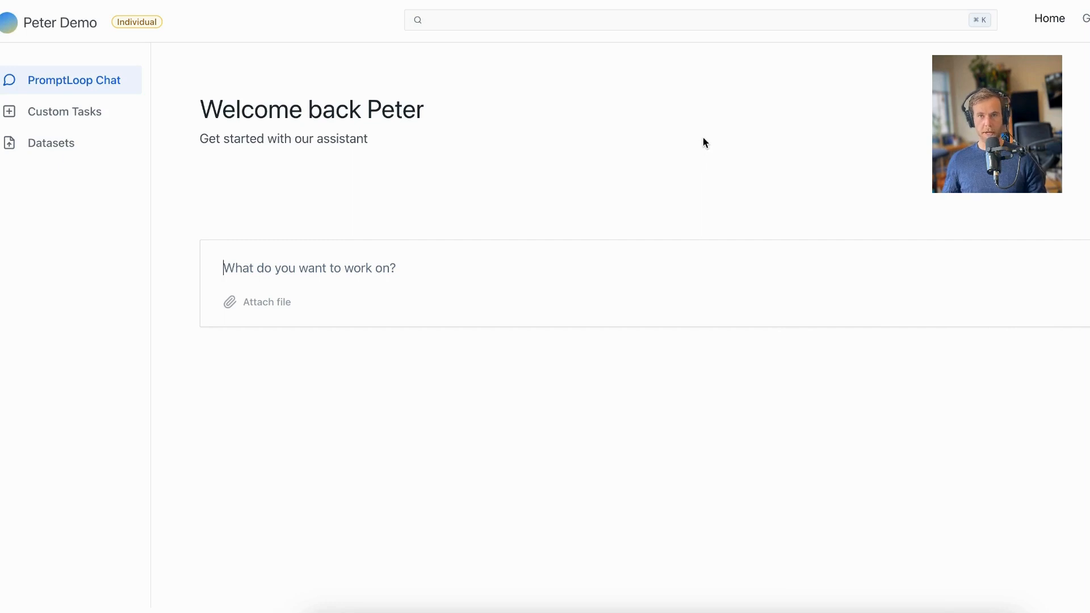
mouse_move(713, 144)
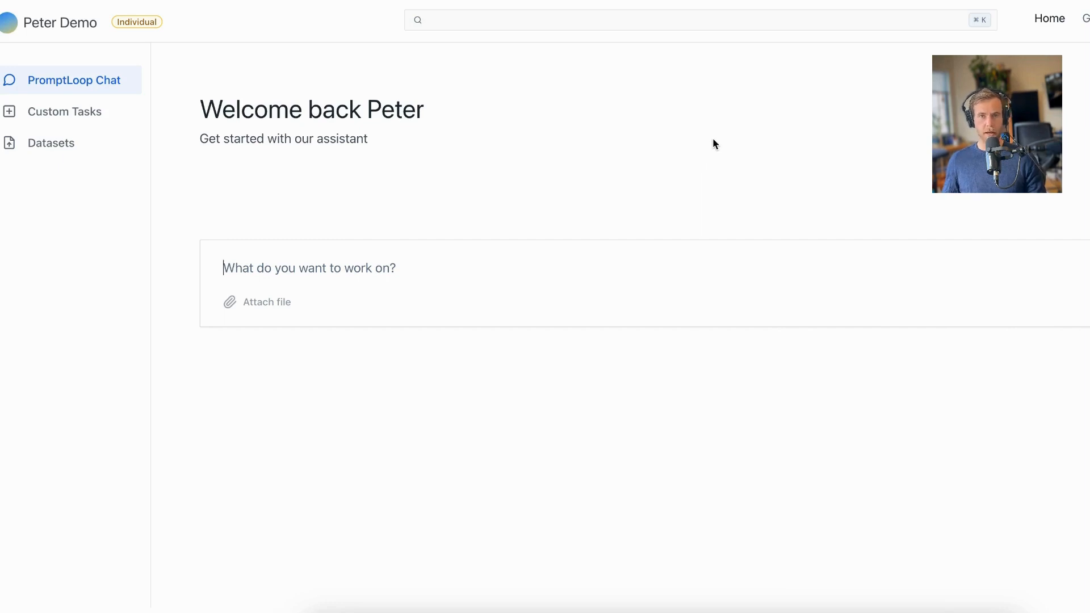
mouse_move(67, 111)
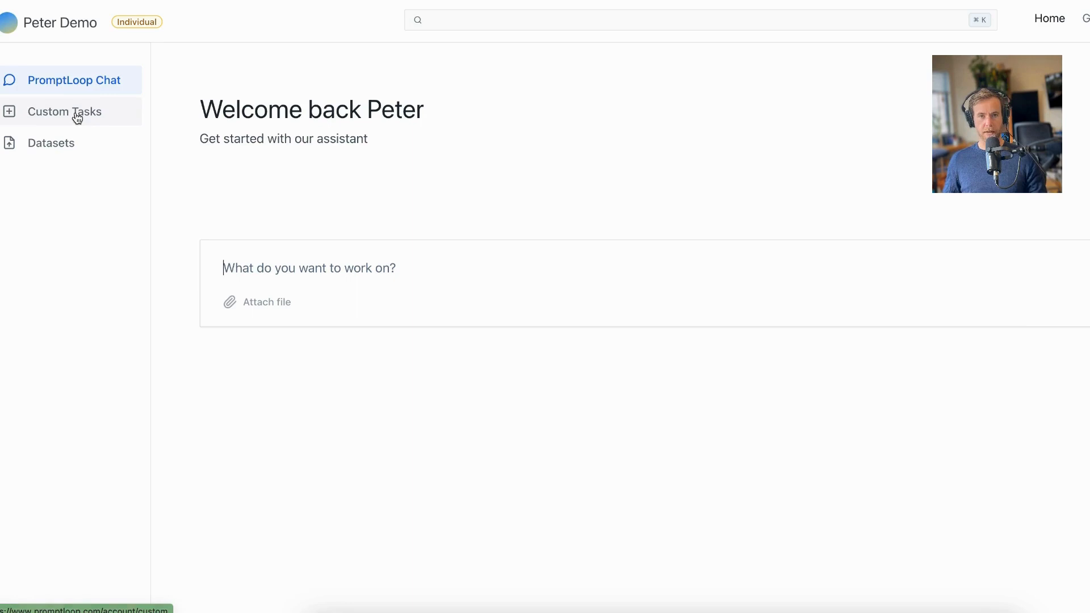
Create the 'Company Services and Dog Walking Availability Extraction' task and open its test page.
left_click(65, 111)
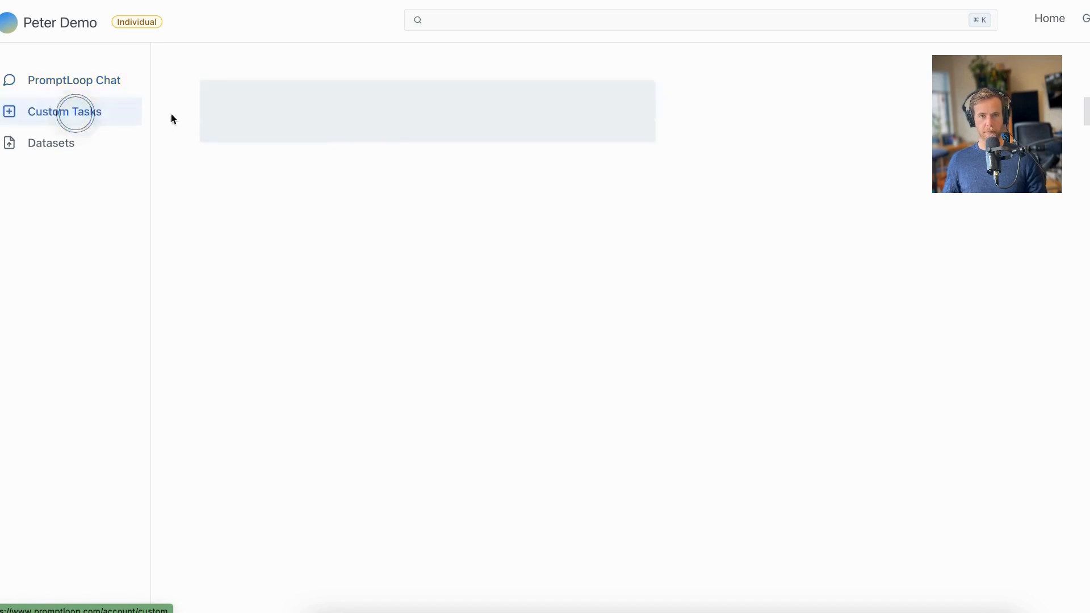
left_click(65, 111)
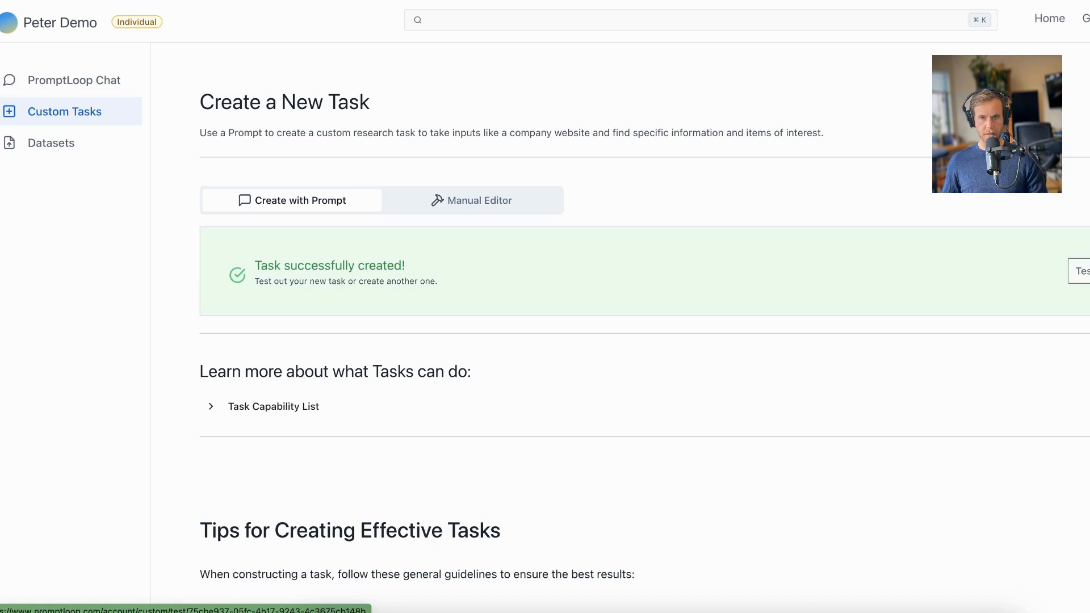
left_click(1084, 271)
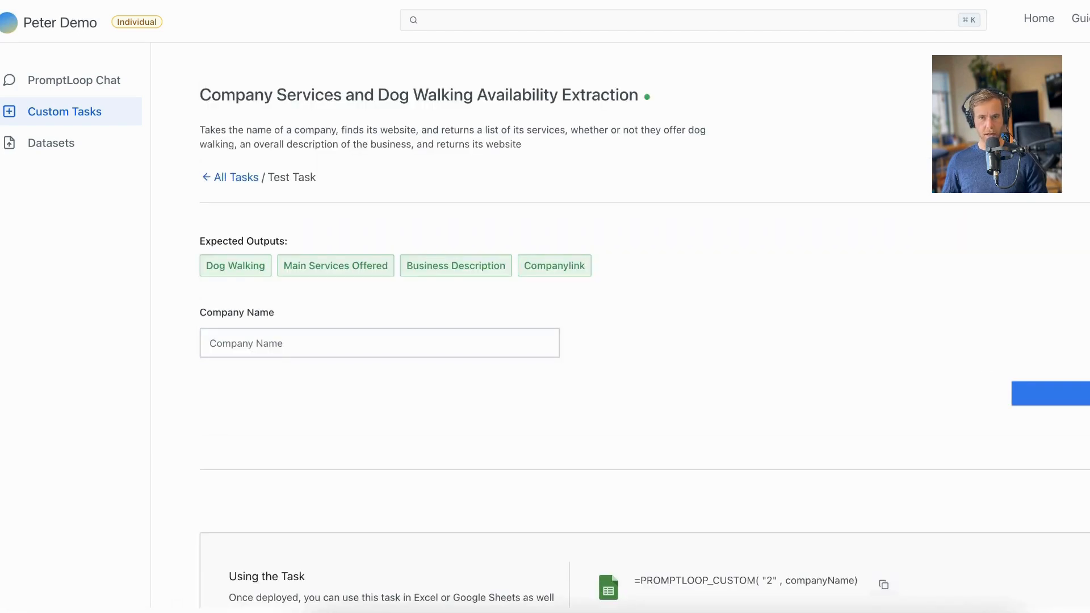
mouse_move(487, 162)
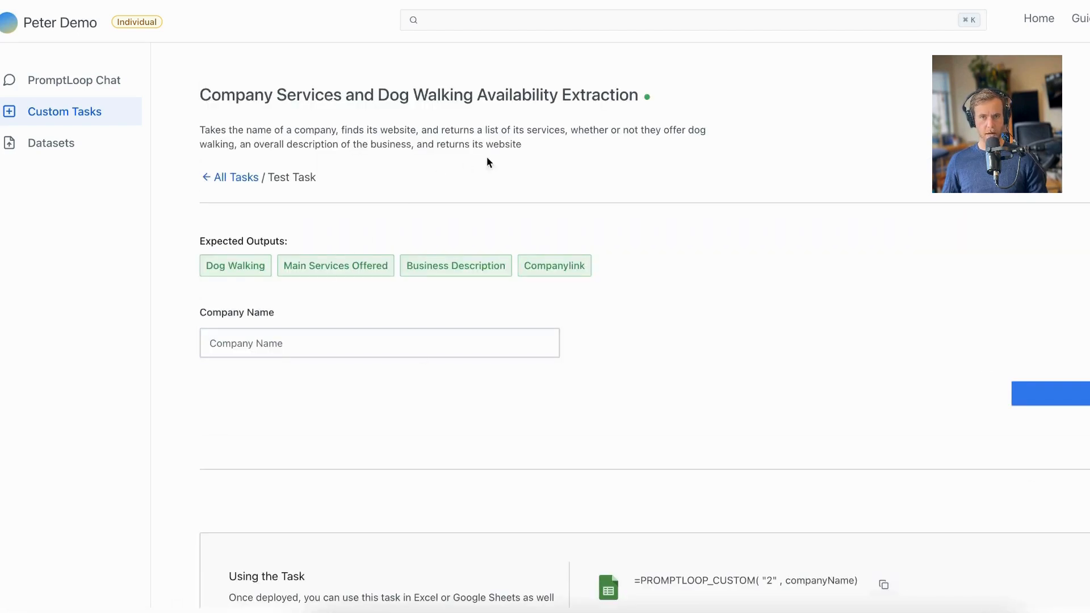
mouse_move(811, 232)
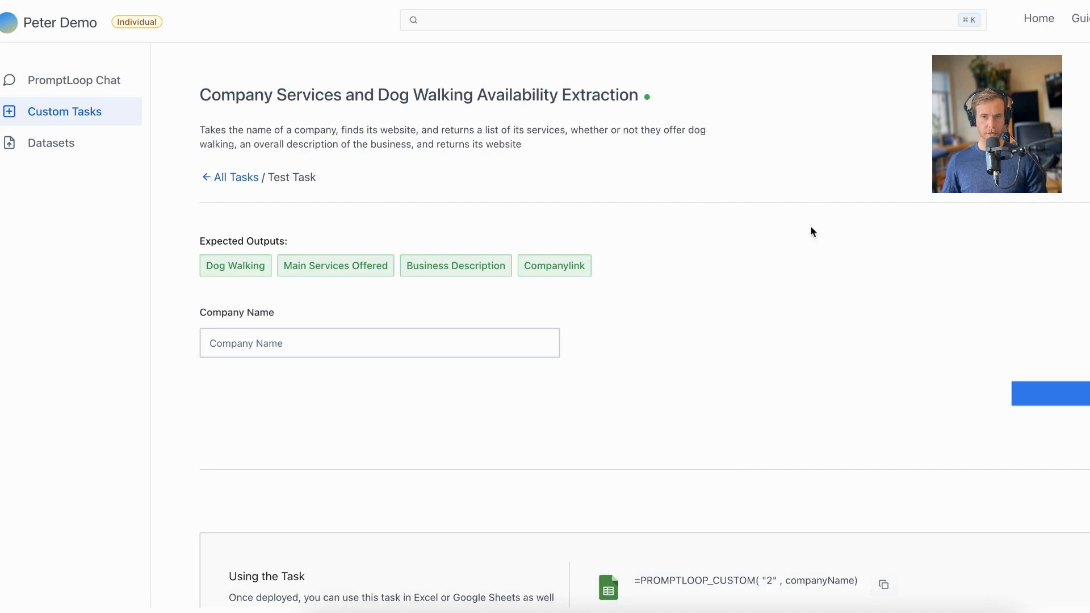
mouse_move(771, 177)
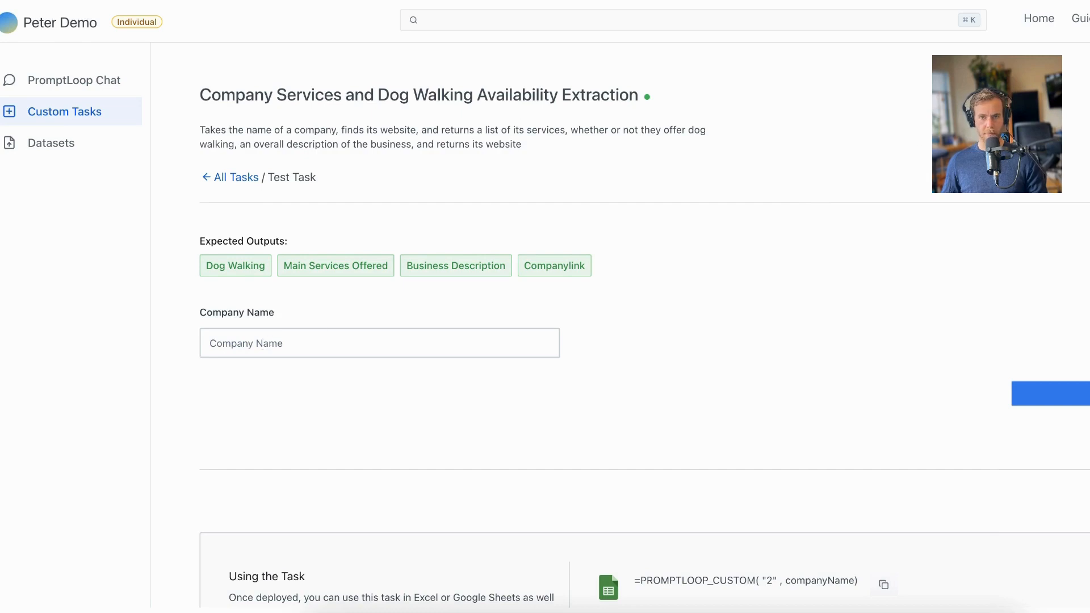
Run the task test with 'Wag' as the company name.
type("Wag")
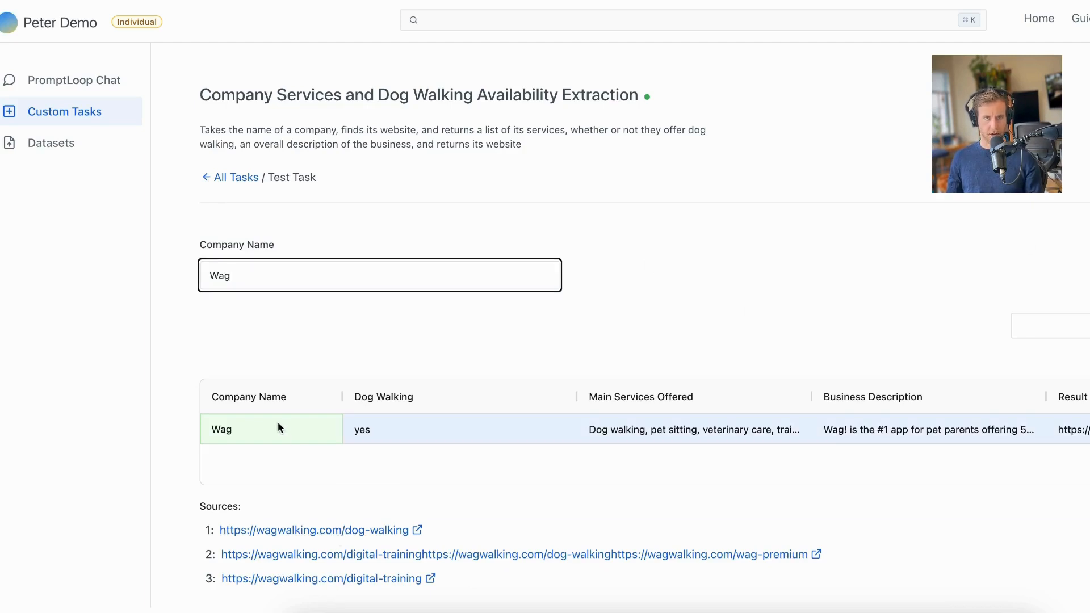
mouse_move(691, 429)
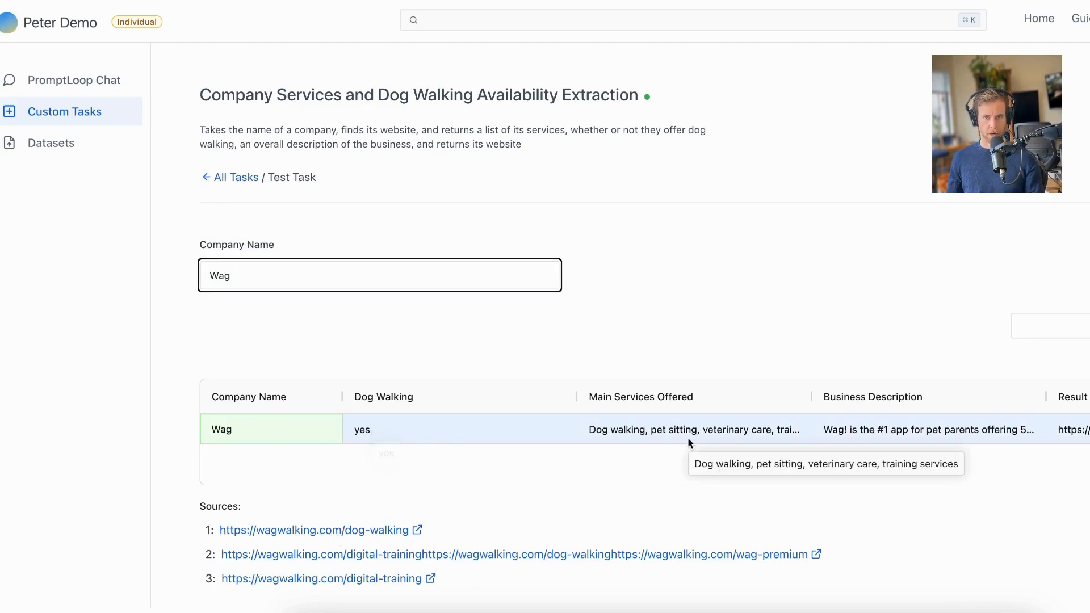
mouse_move(923, 430)
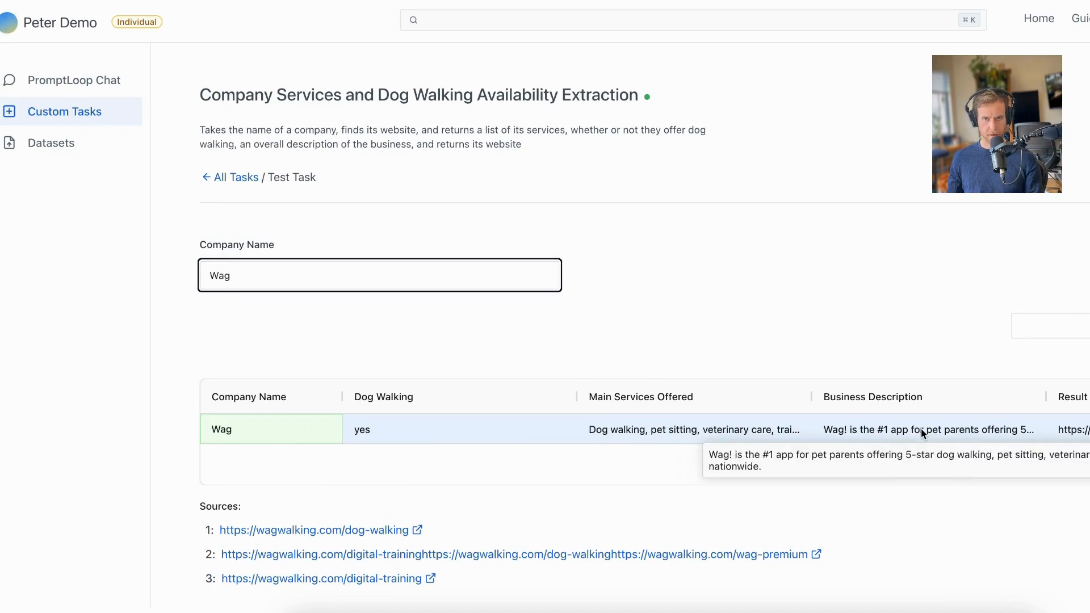
mouse_move(779, 268)
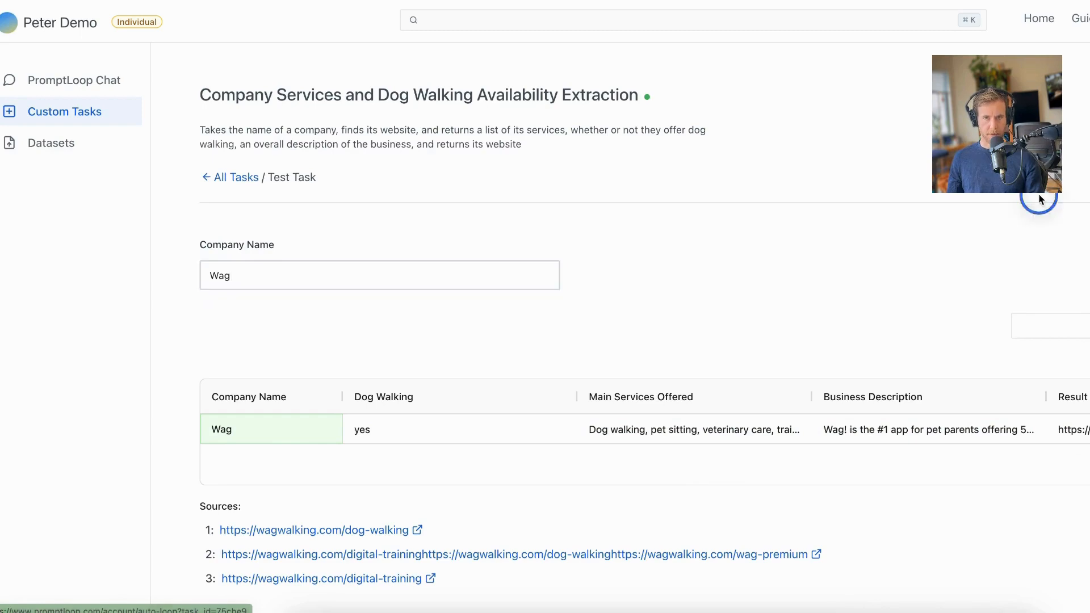
Start a spreadsheet upload job for the dog-walking task from Using the Task.
scroll("down", 3)
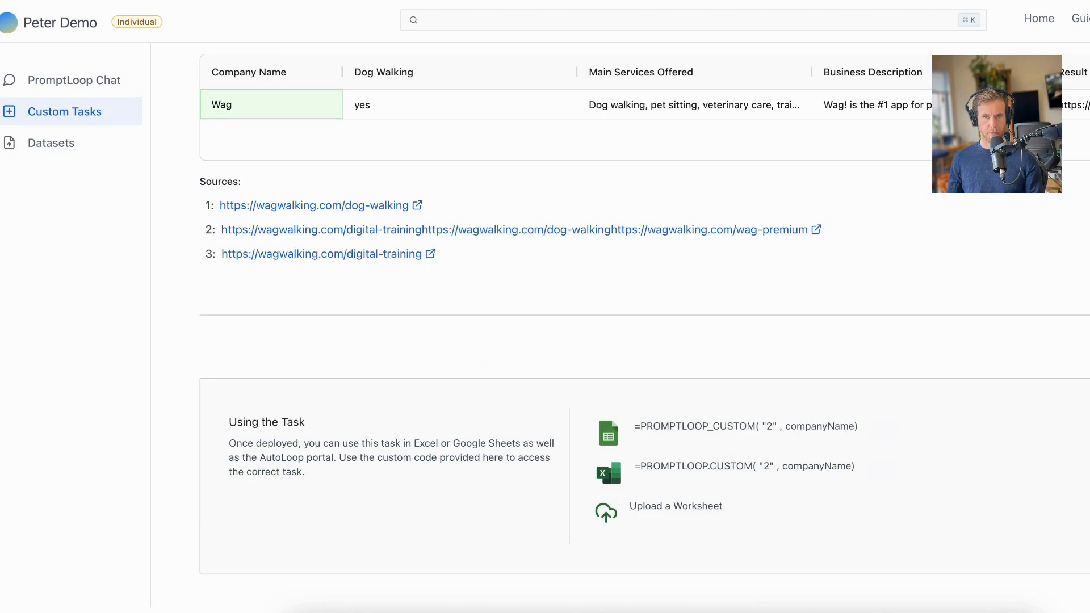
left_click(50, 142)
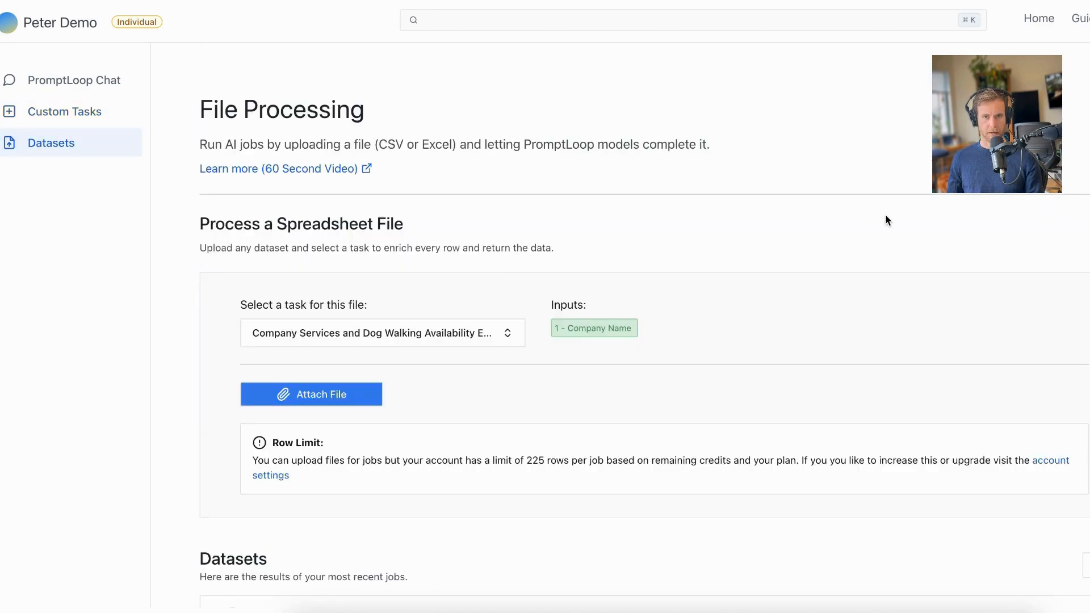
mouse_move(910, 232)
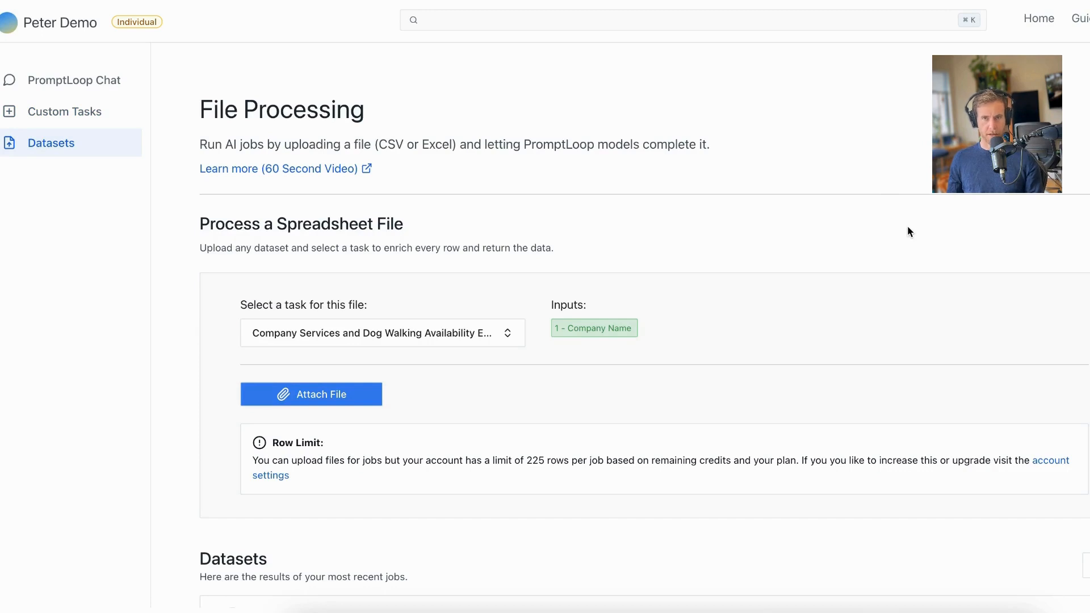
mouse_move(916, 225)
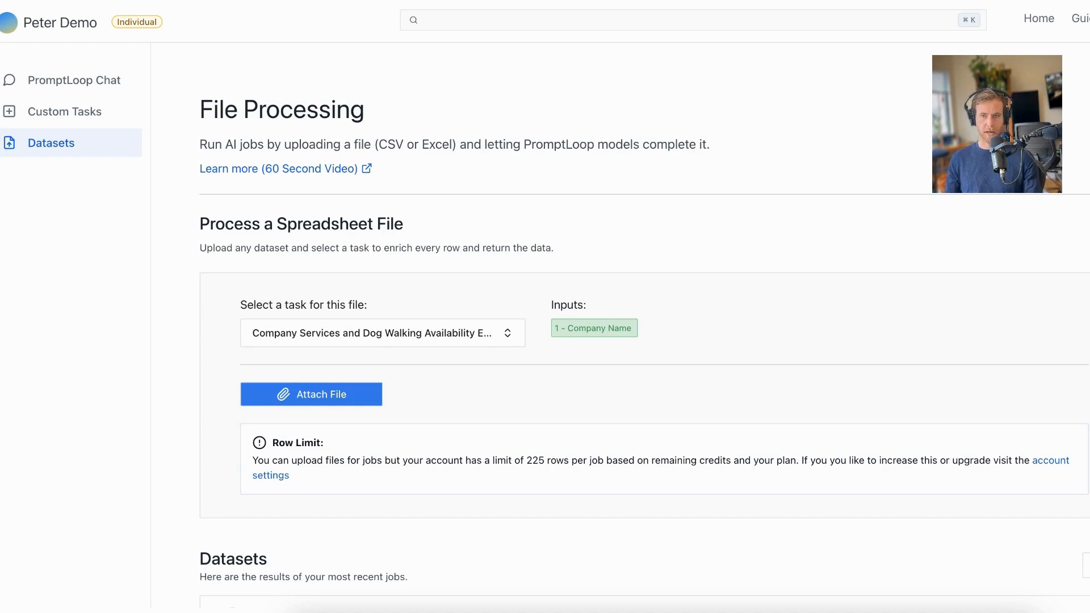
mouse_move(815, 91)
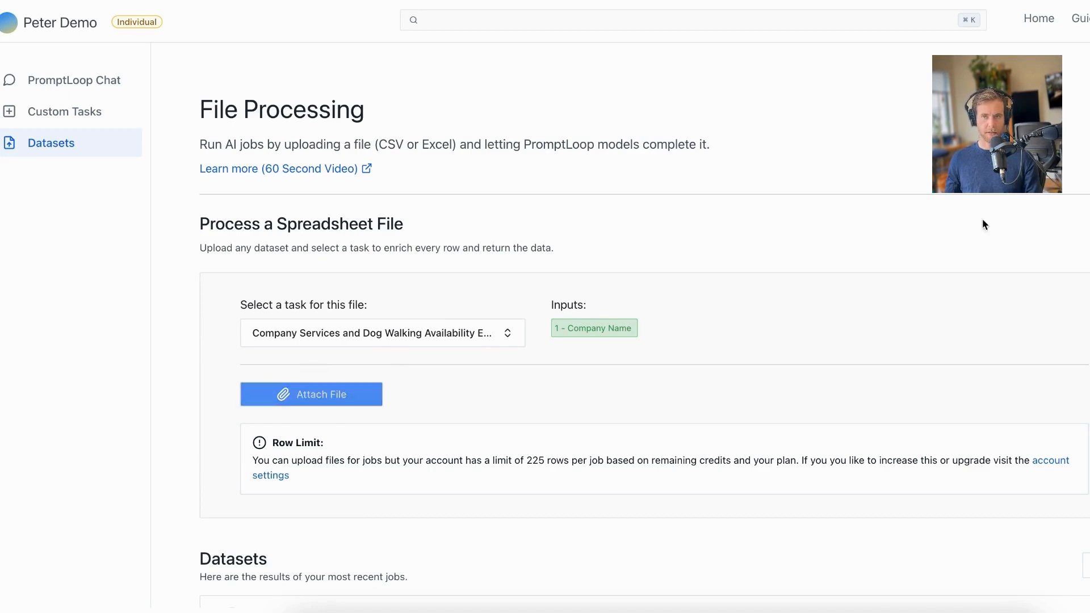
Upload pet_names.xlsx, map its Name column to company name, and submit the 225-row job.
left_click(311, 394)
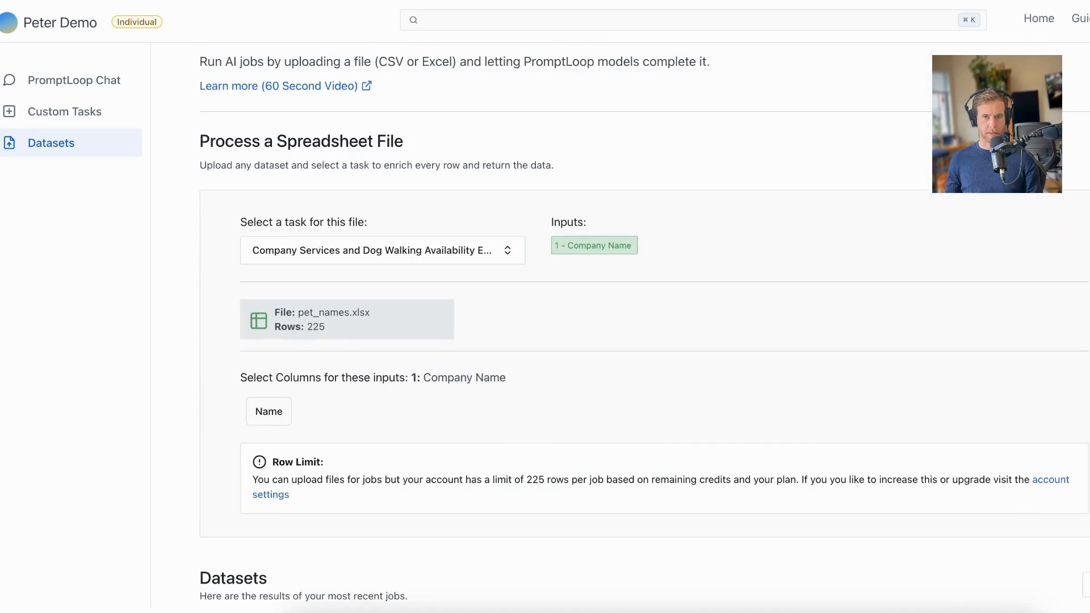
left_click(268, 411)
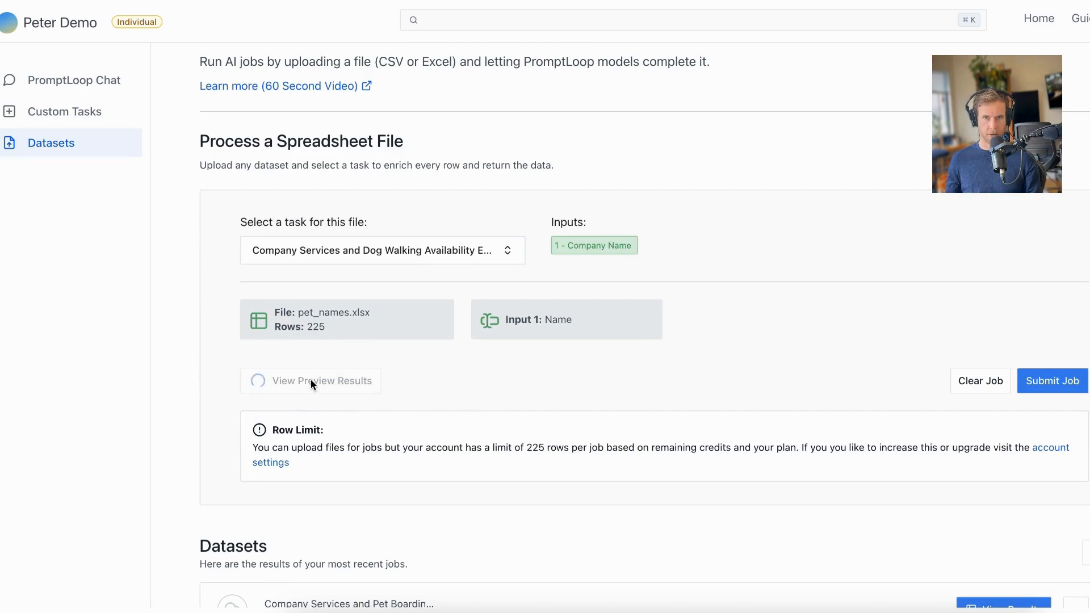
mouse_move(830, 315)
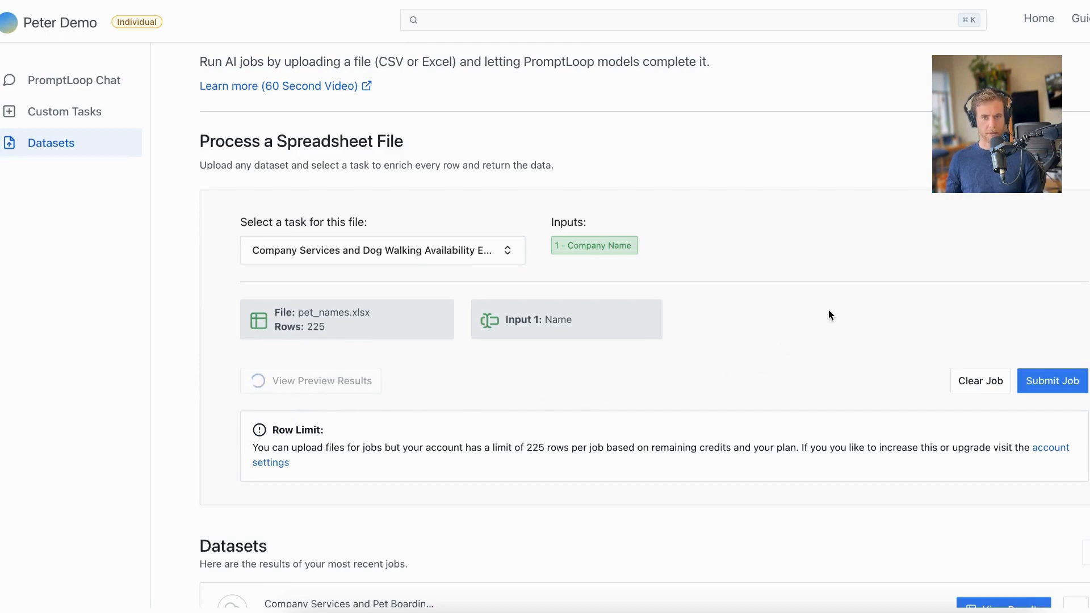
mouse_move(717, 282)
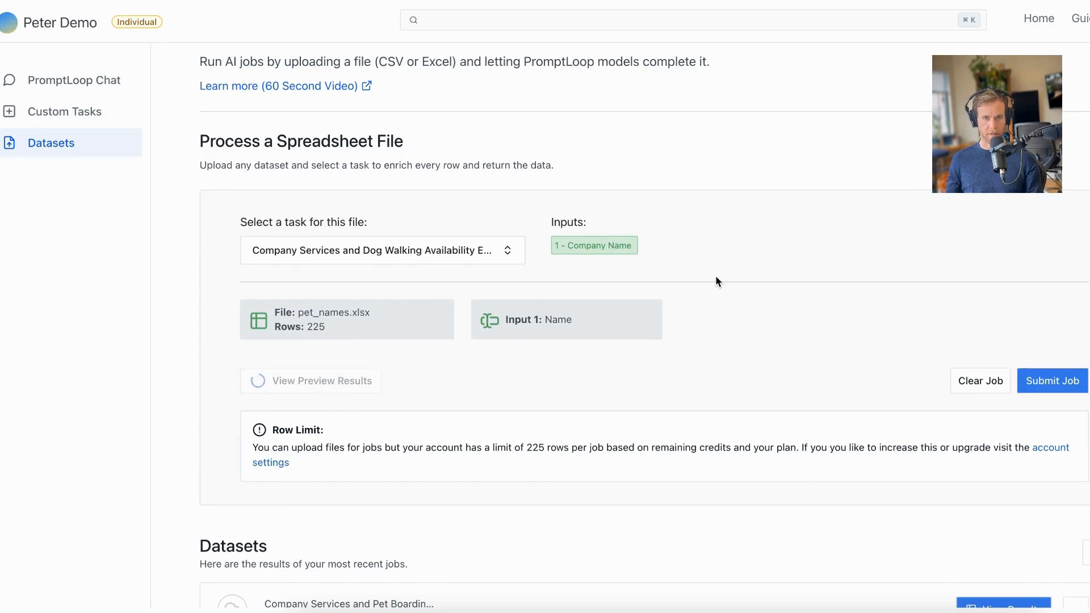
scroll("up", 3)
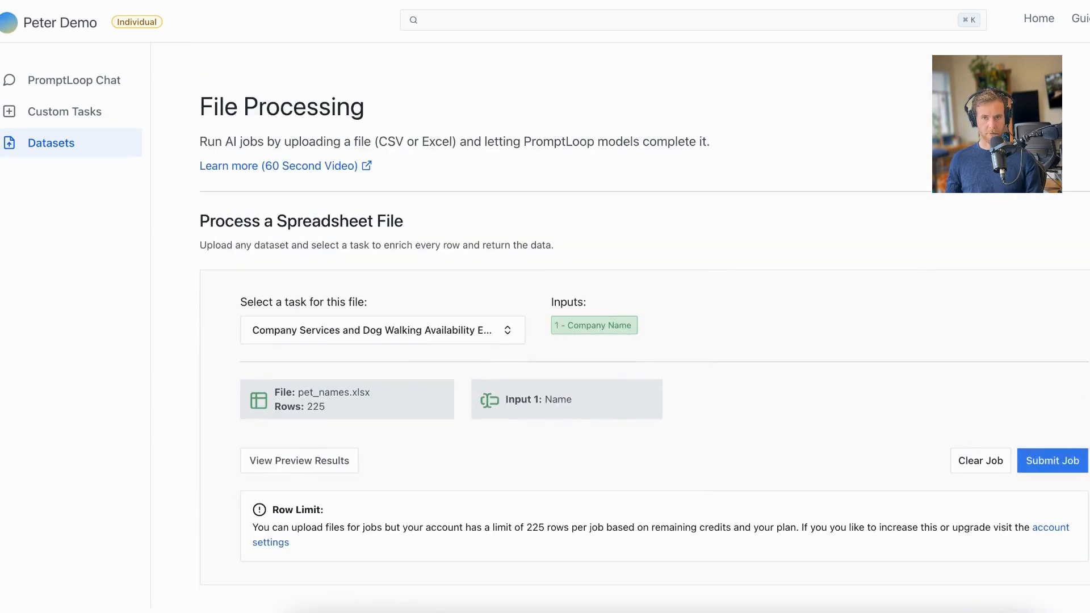
left_click(1051, 460)
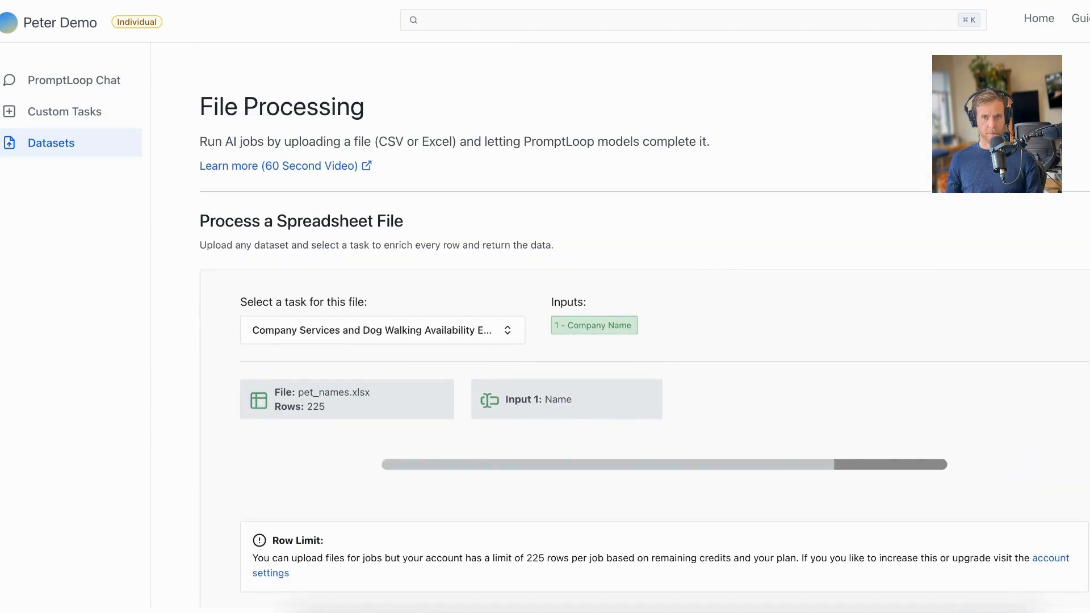
left_click(382, 330)
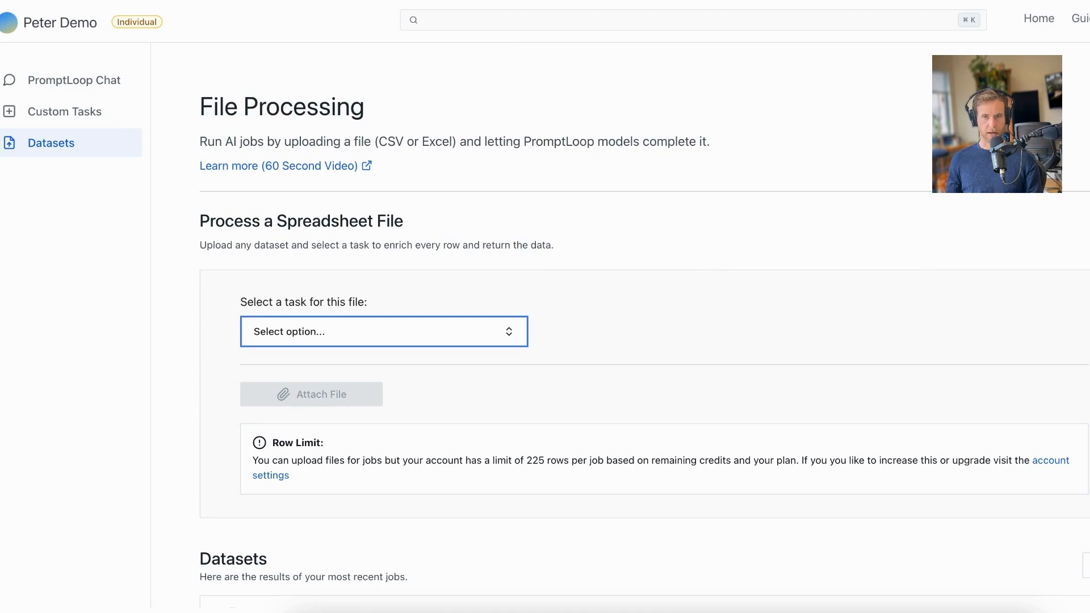
left_click(384, 332)
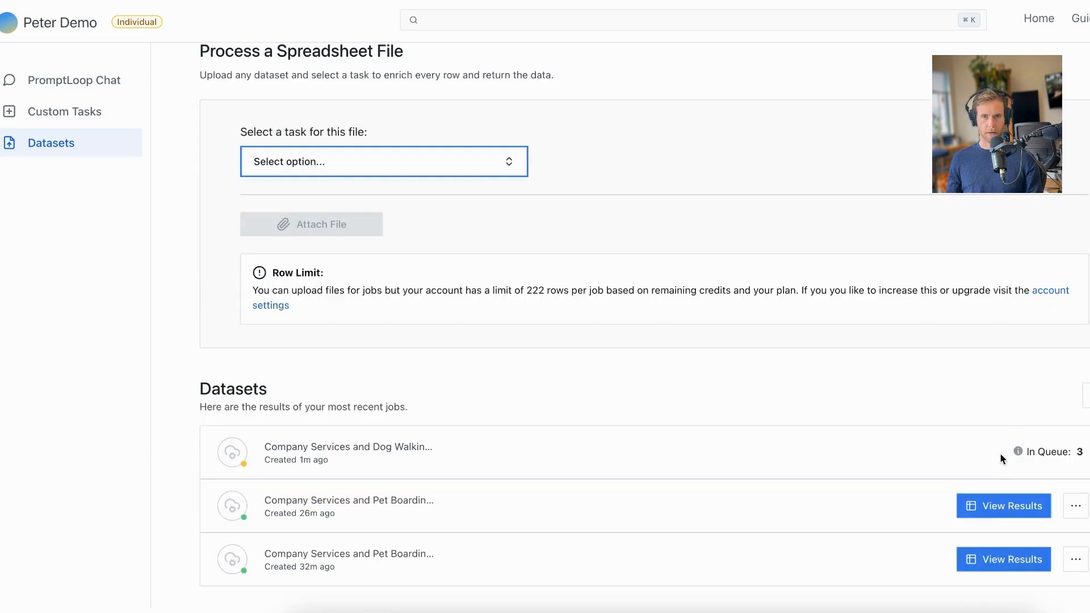
left_click(1004, 505)
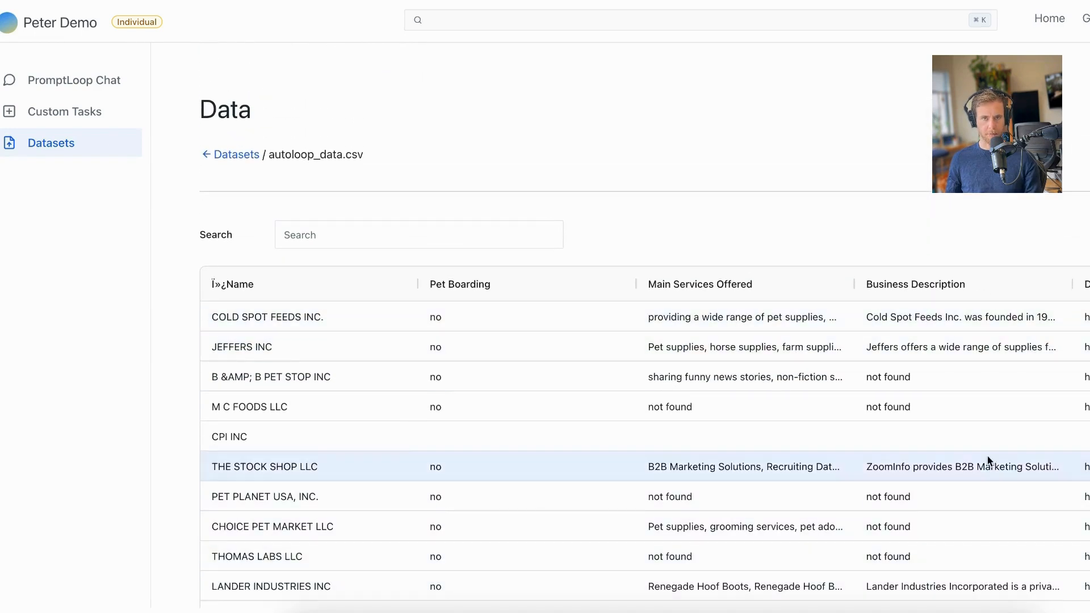
type("wal")
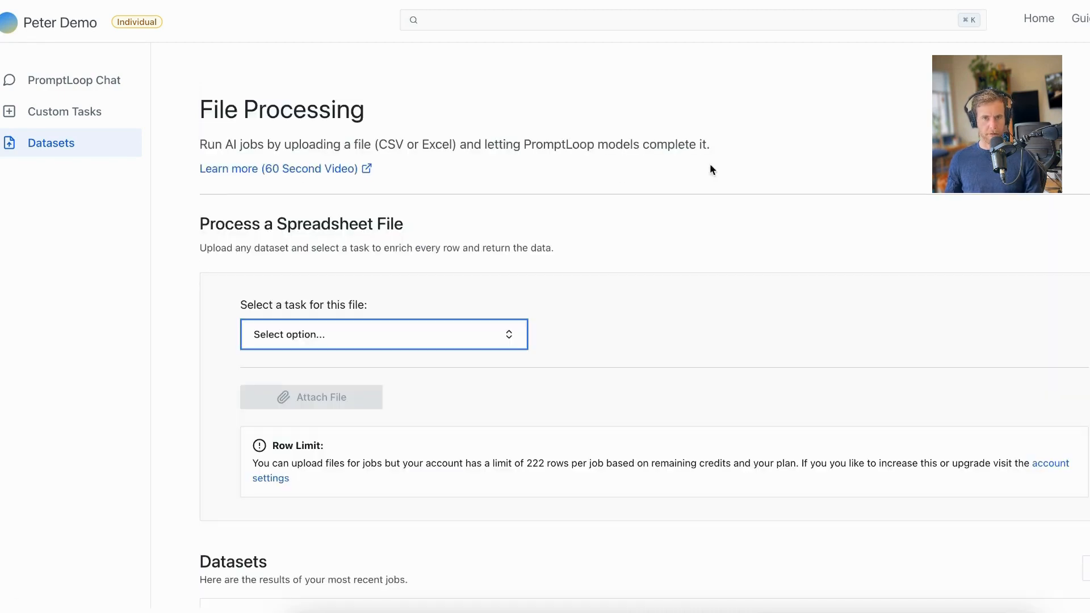
mouse_move(897, 254)
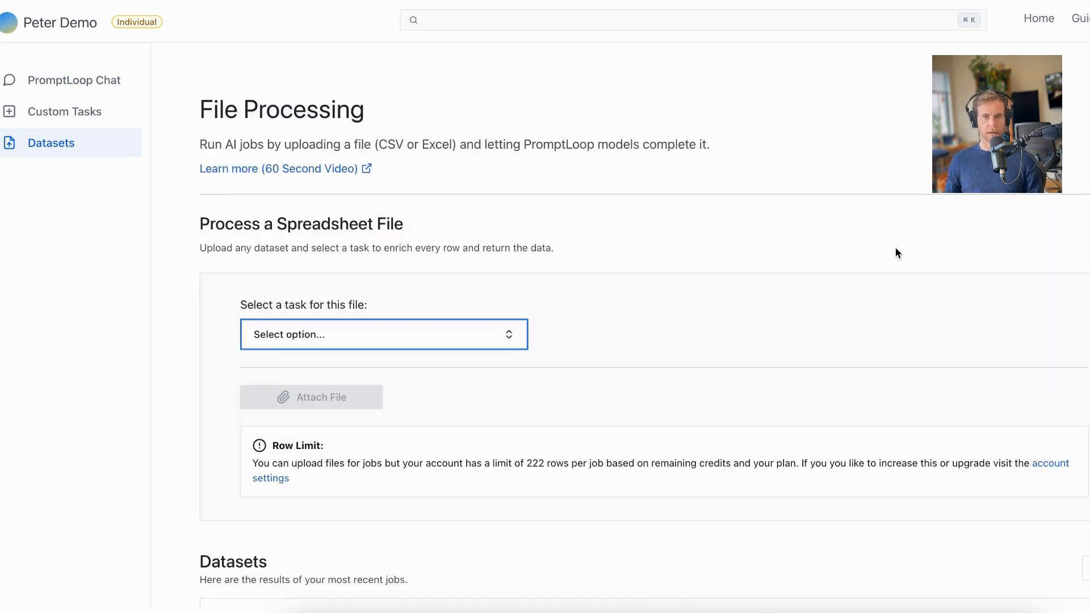